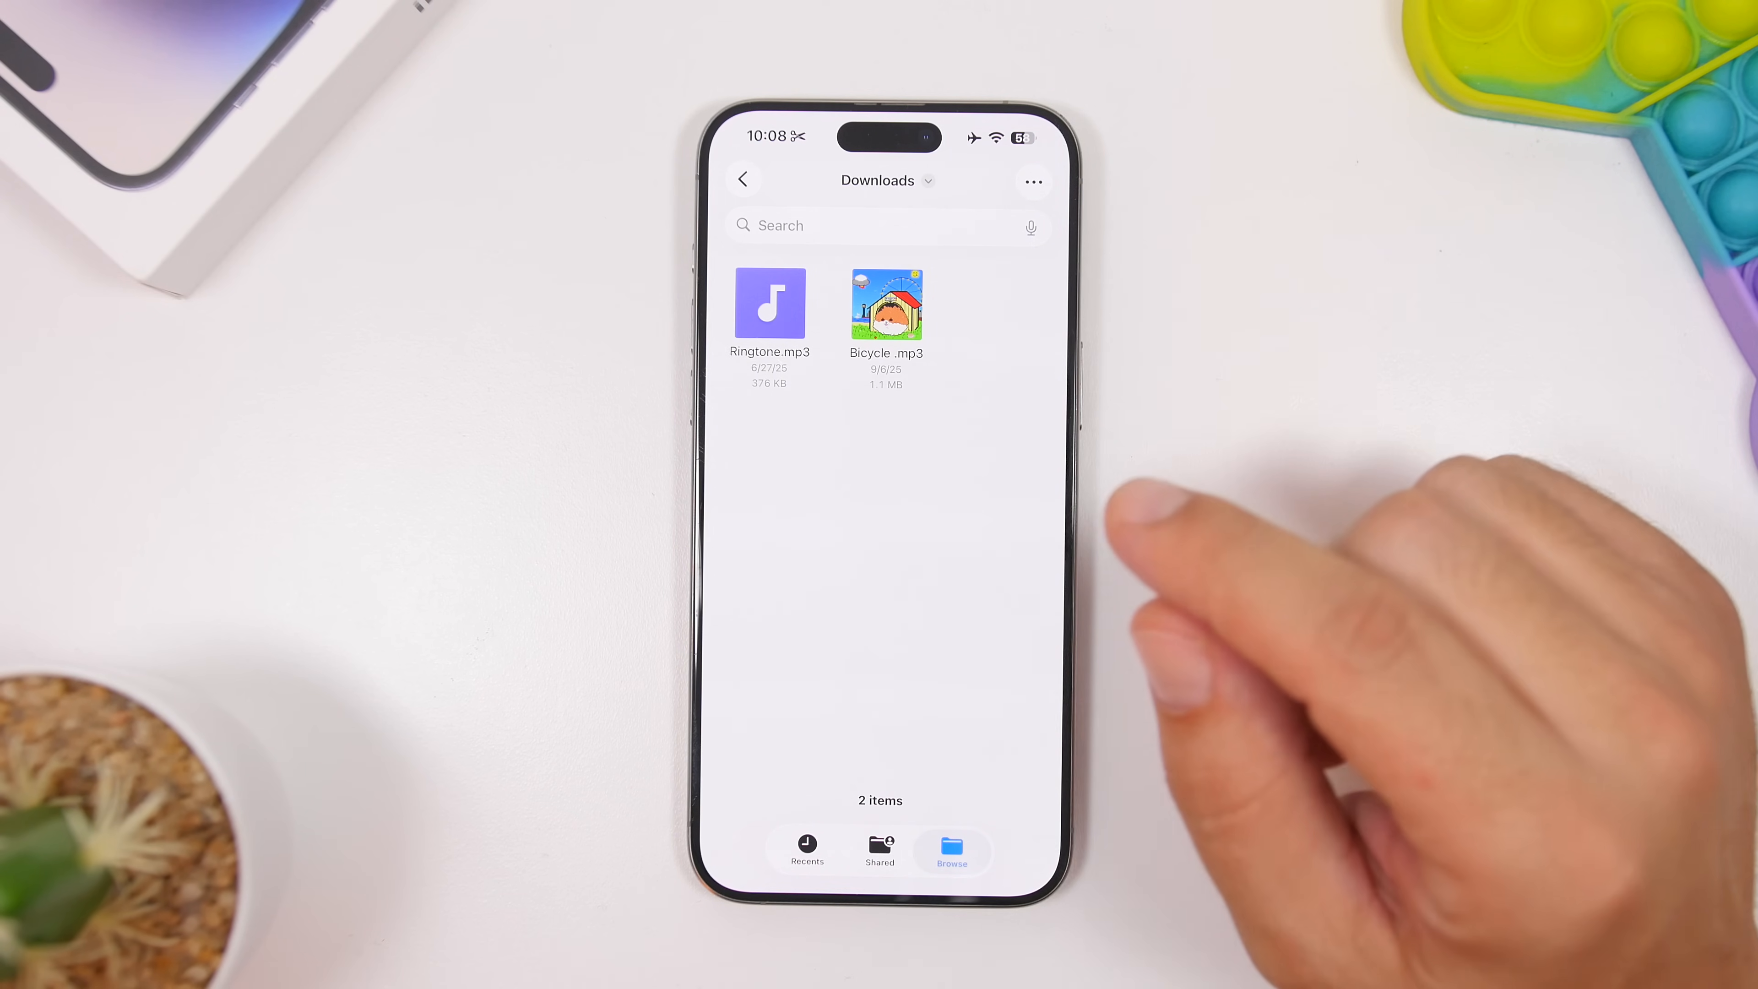
{"action": "mouse_move", "coordinate": [1077, 527]}
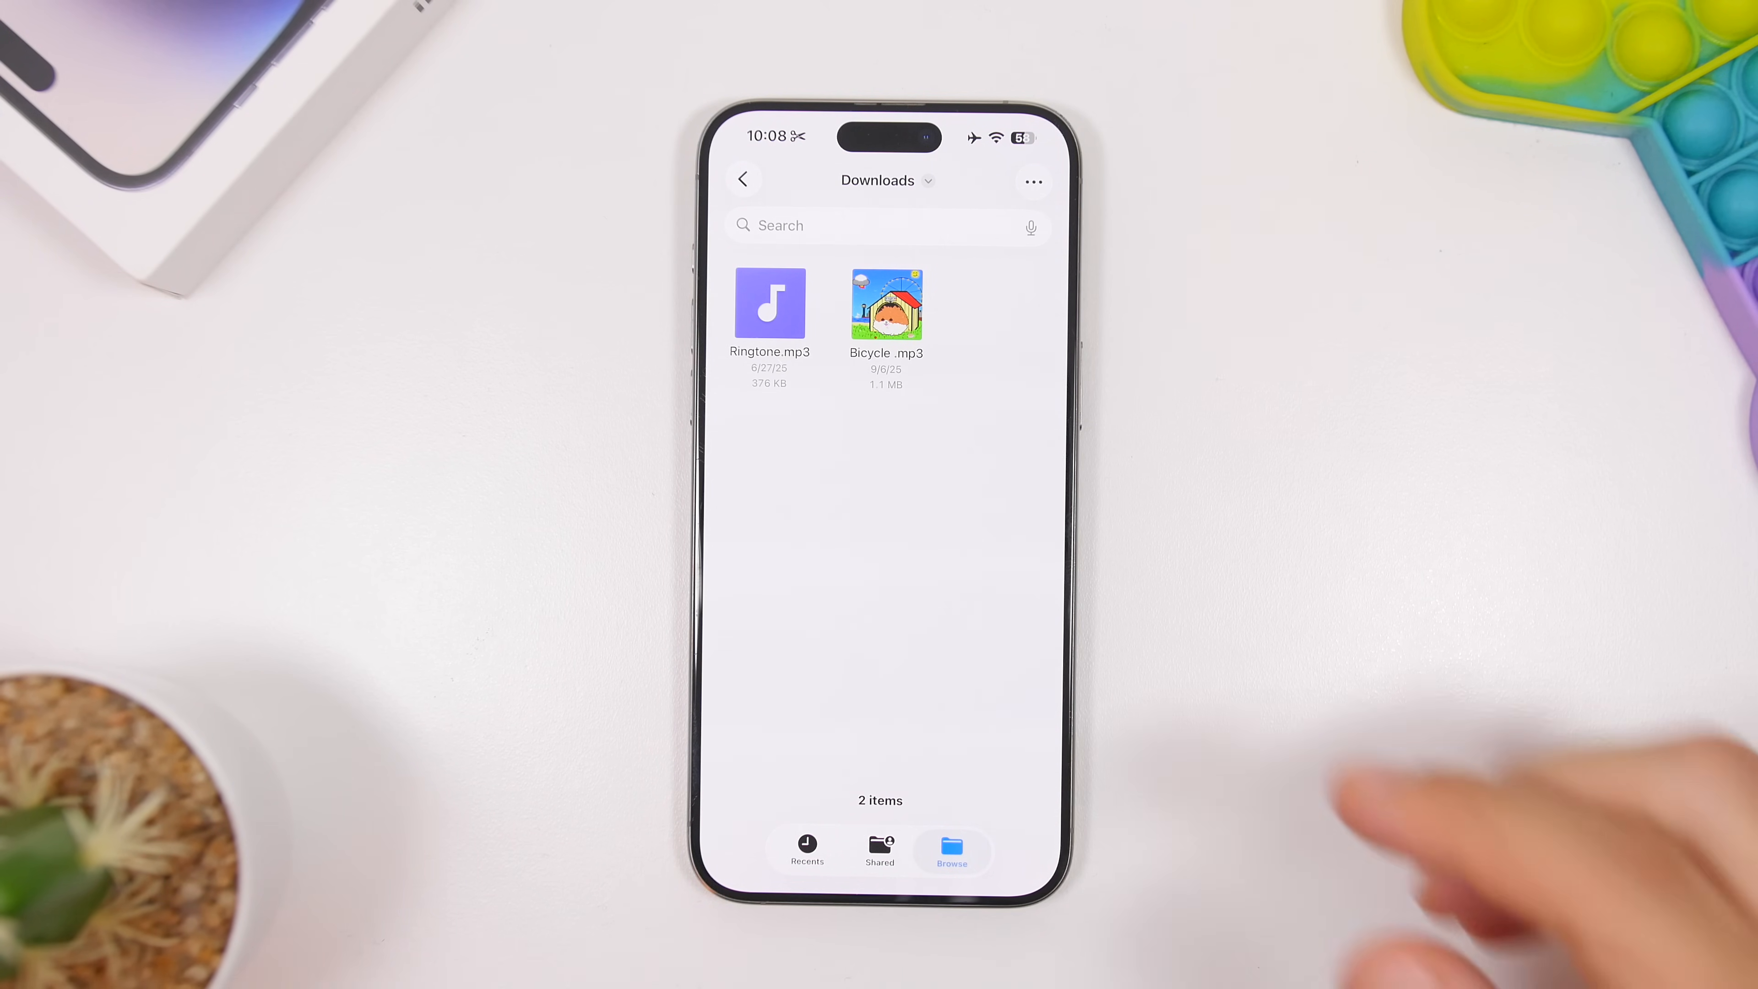
Bring up the share sheet for the Bicycle .mp3 in Downloads
{"action": "left_click", "coordinate": [886, 304]}
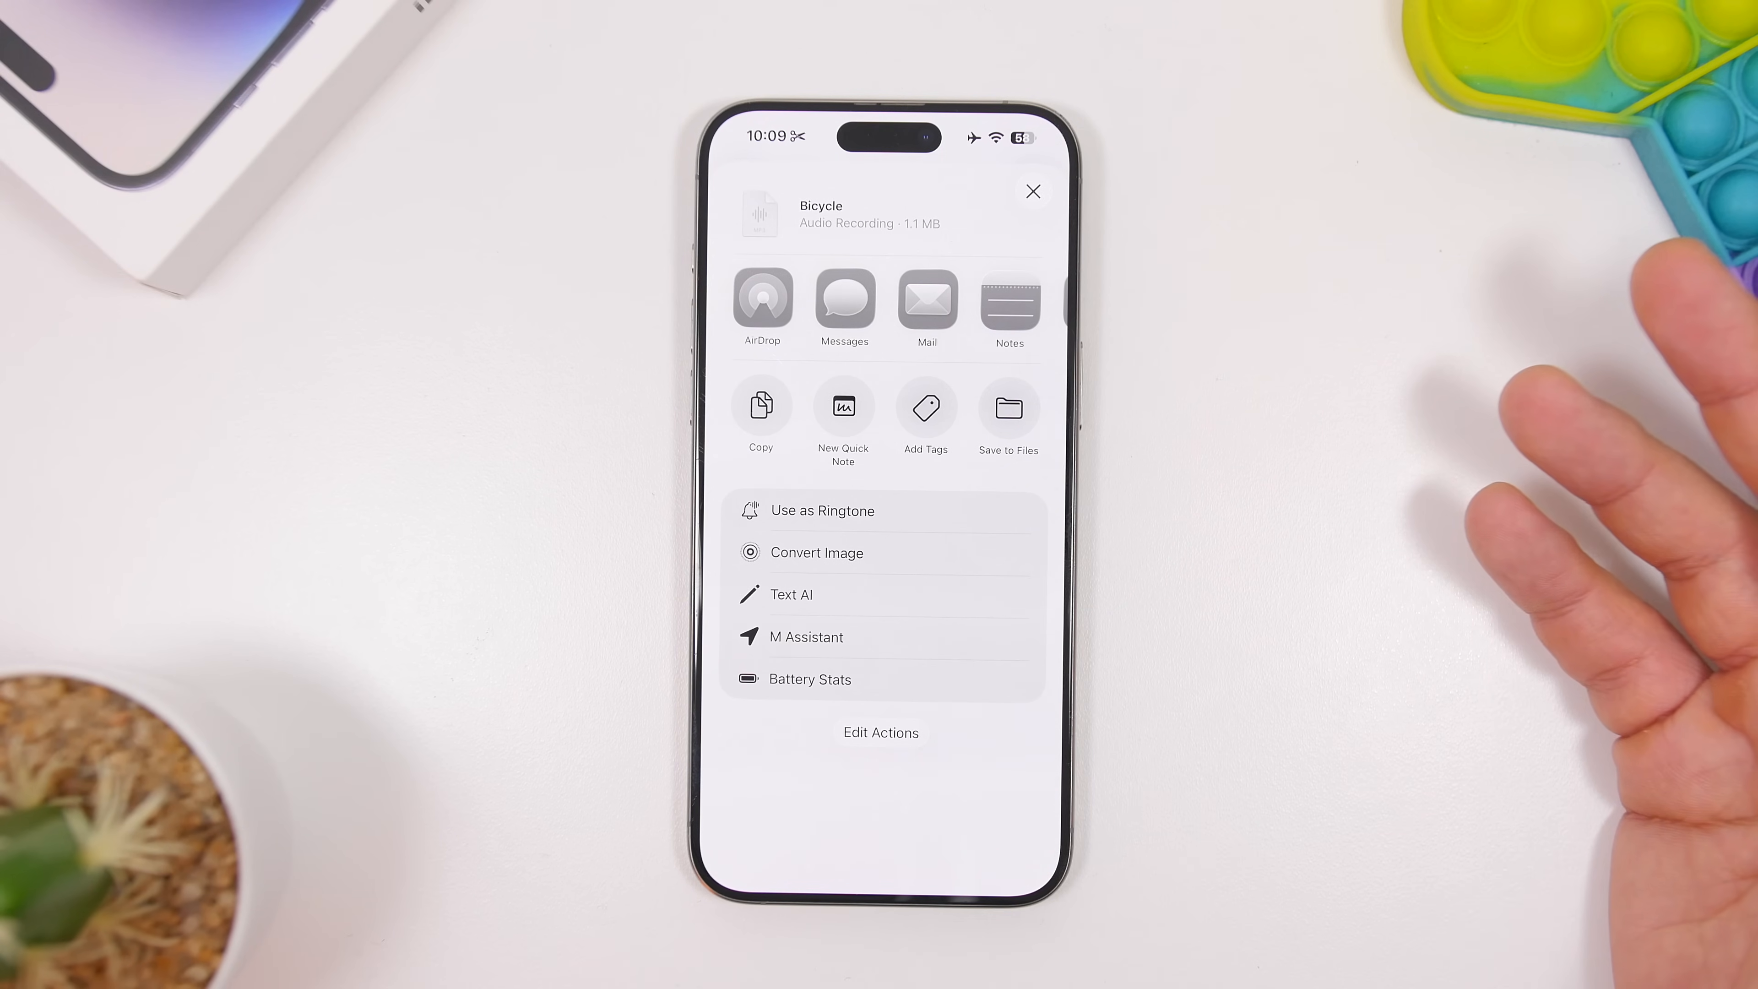
{"action": "mouse_move", "coordinate": [1065, 528]}
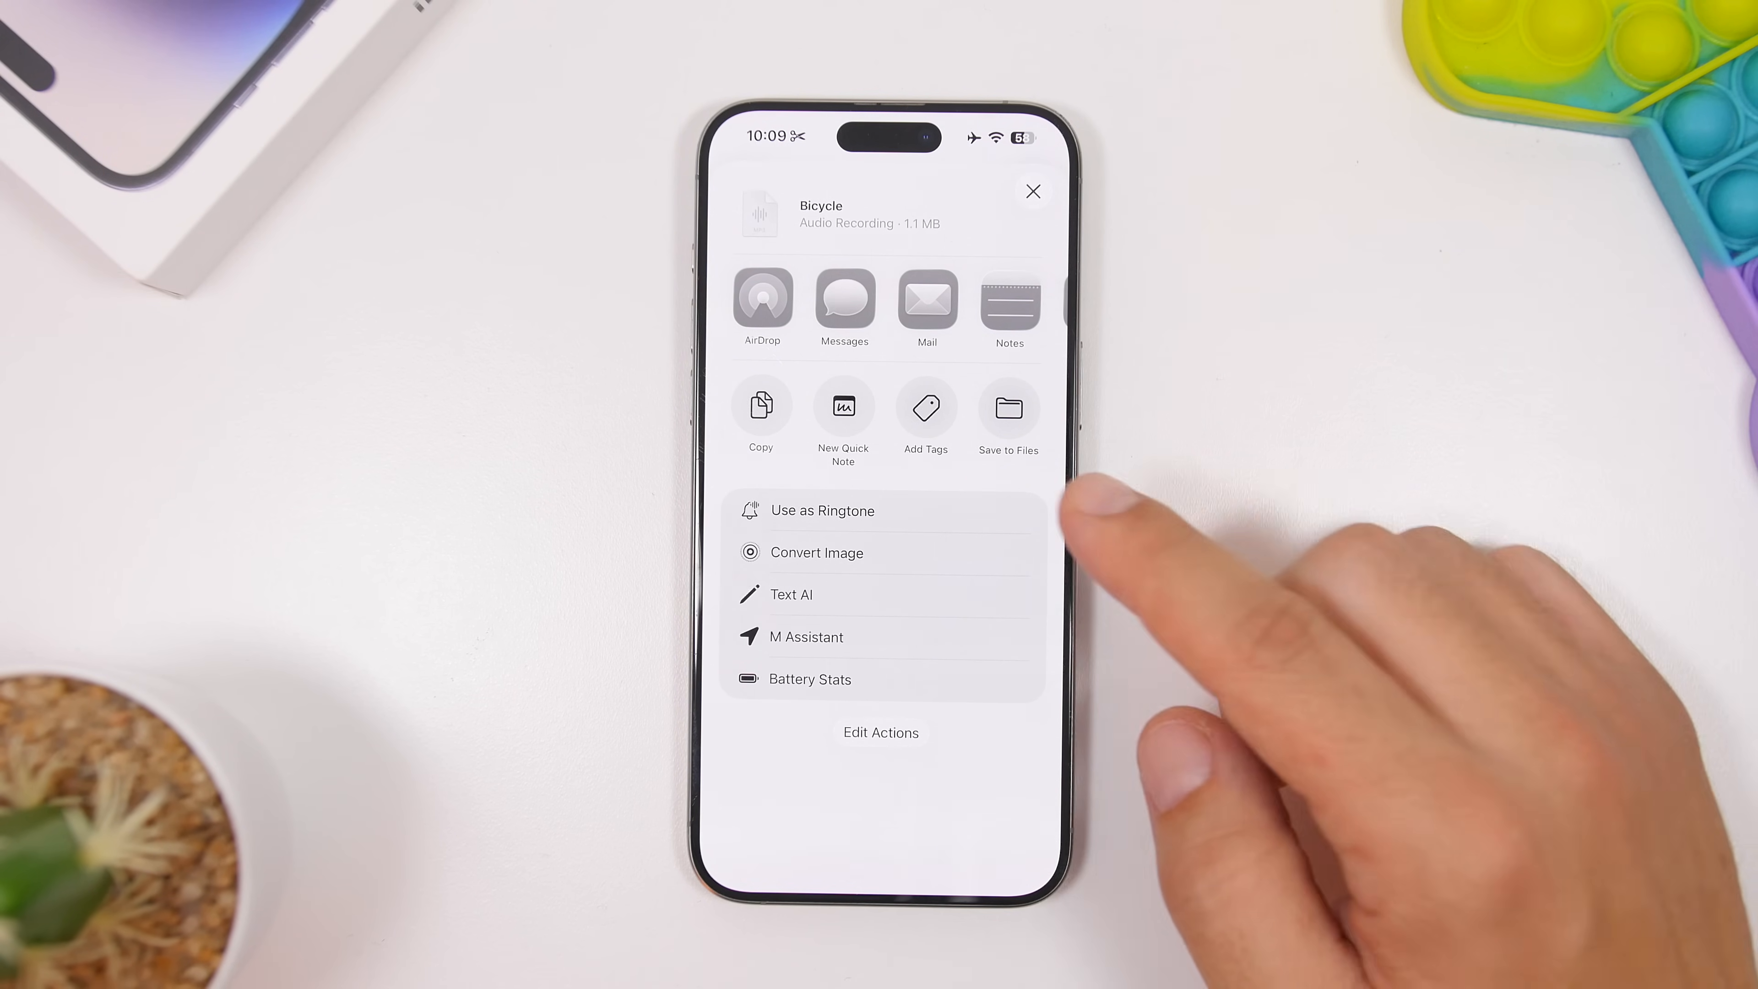
Choose 'Use as Ringtone' so Bicycle becomes the checked iPhone ringtone
{"action": "left_click", "coordinate": [823, 510]}
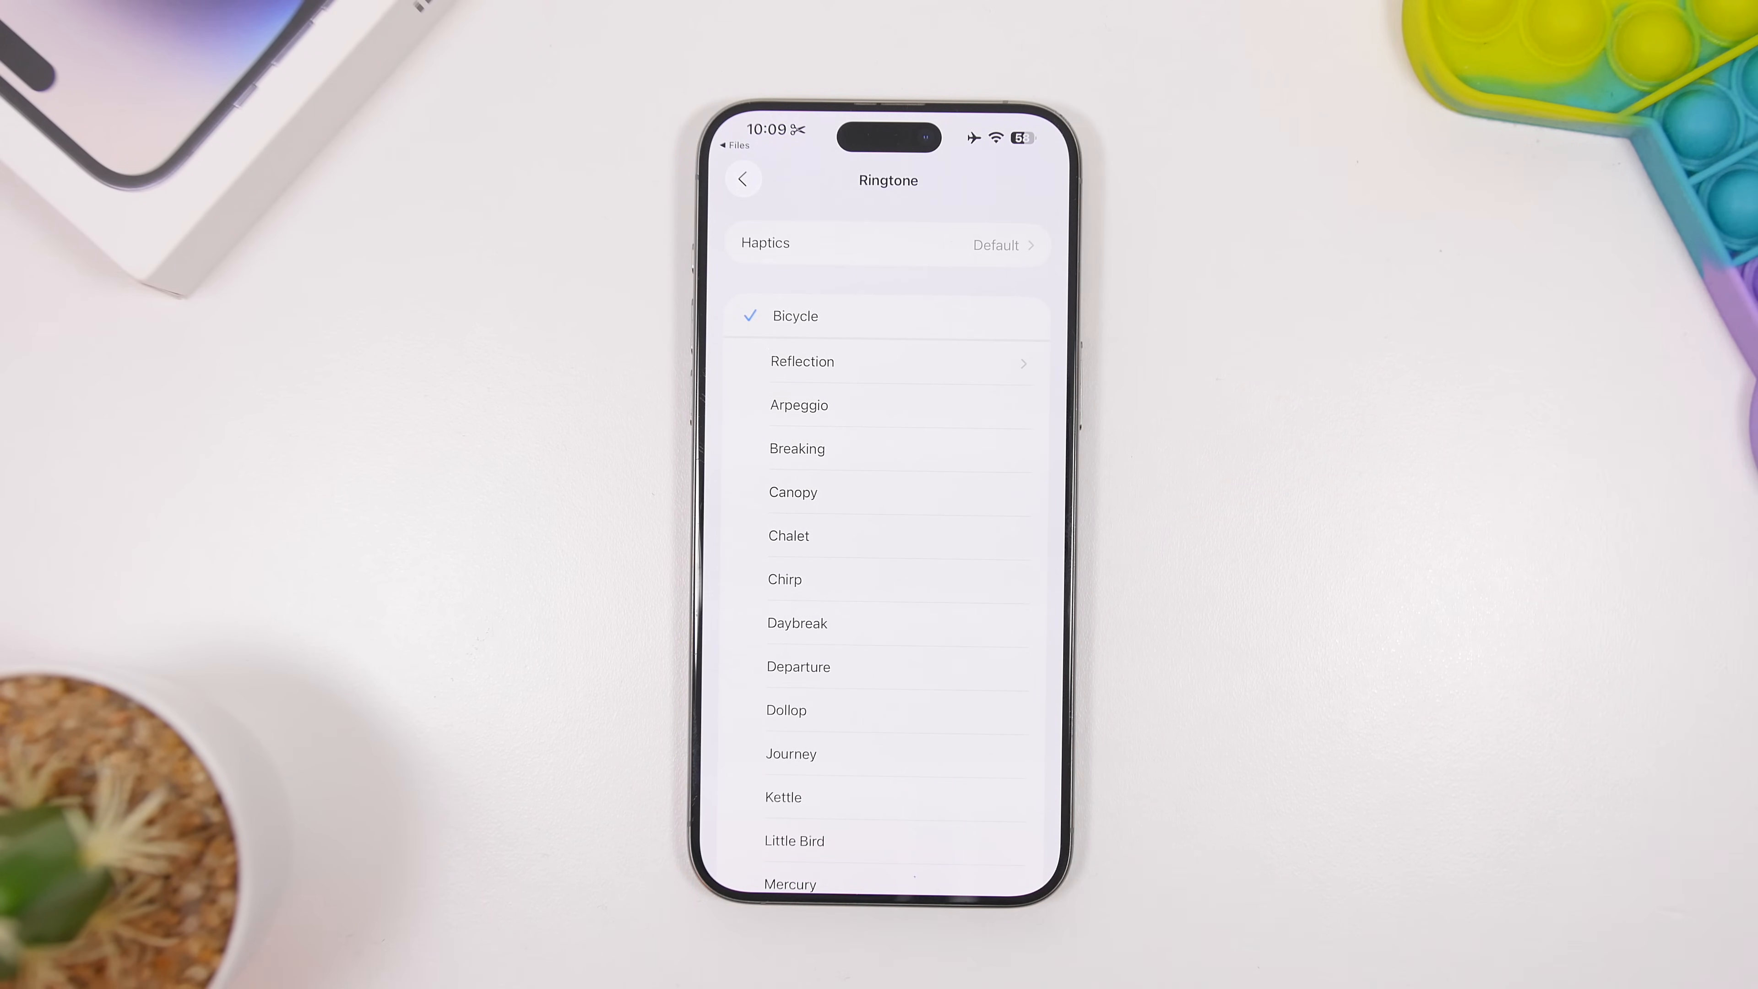
{"action": "mouse_move", "coordinate": [1077, 359]}
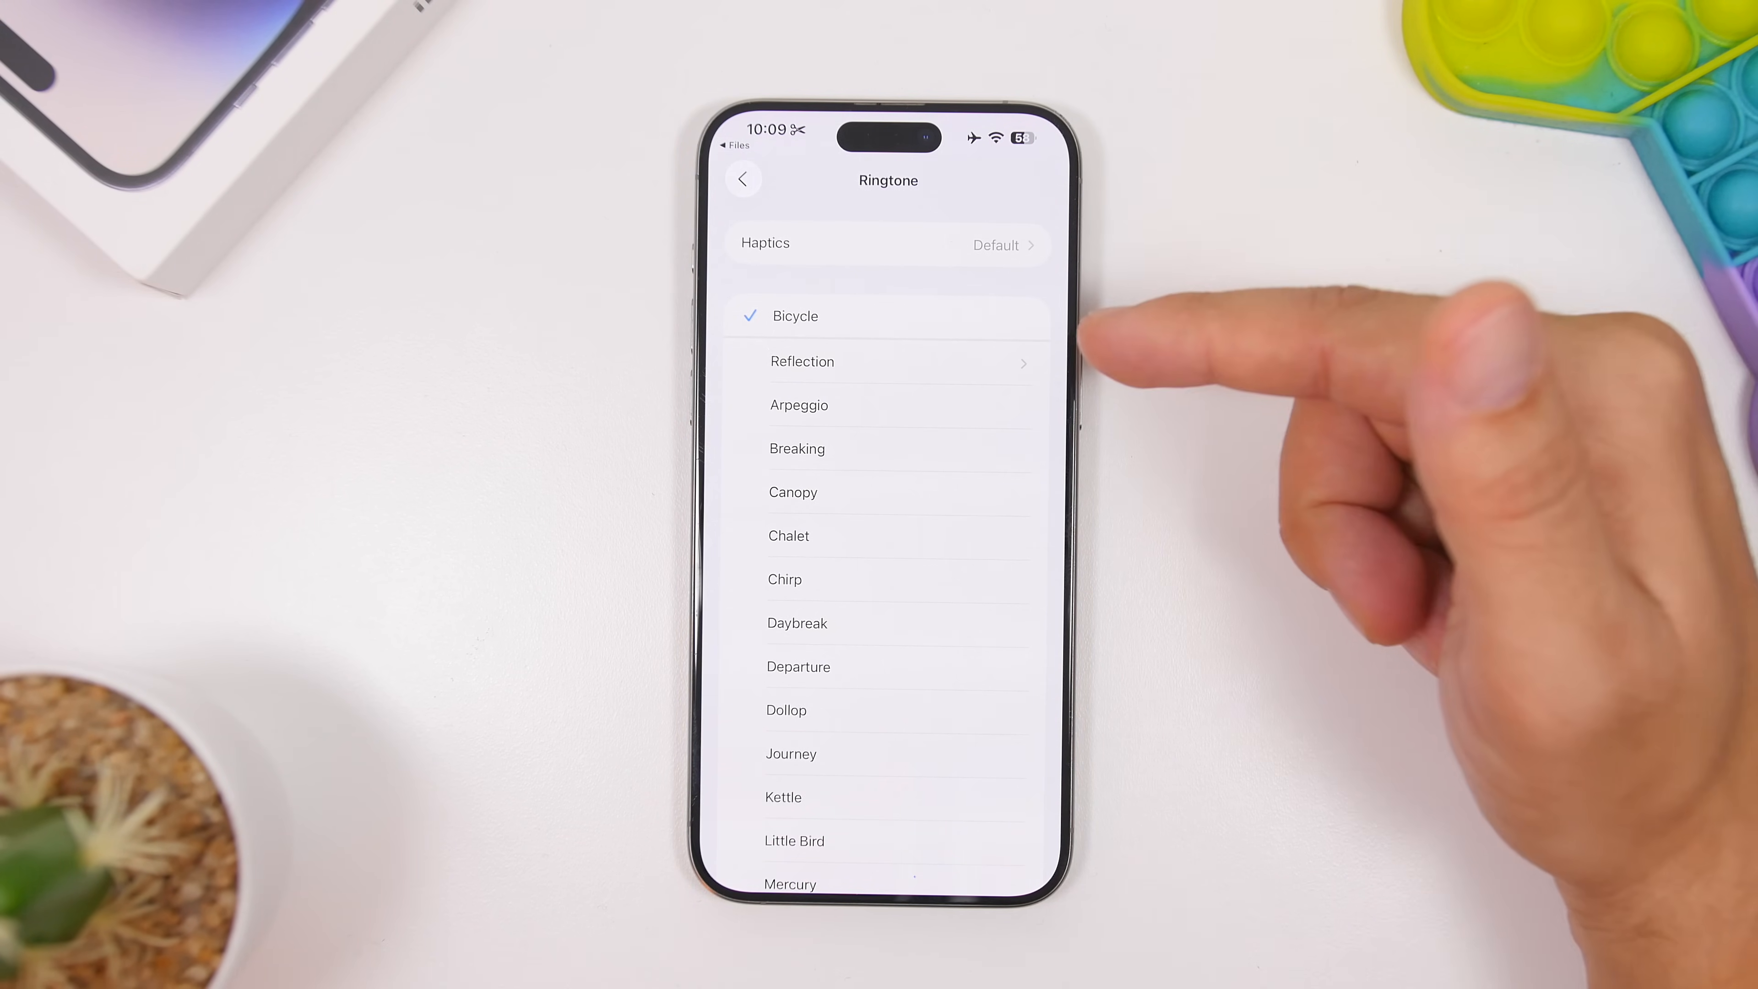
{"action": "mouse_move", "coordinate": [1178, 393]}
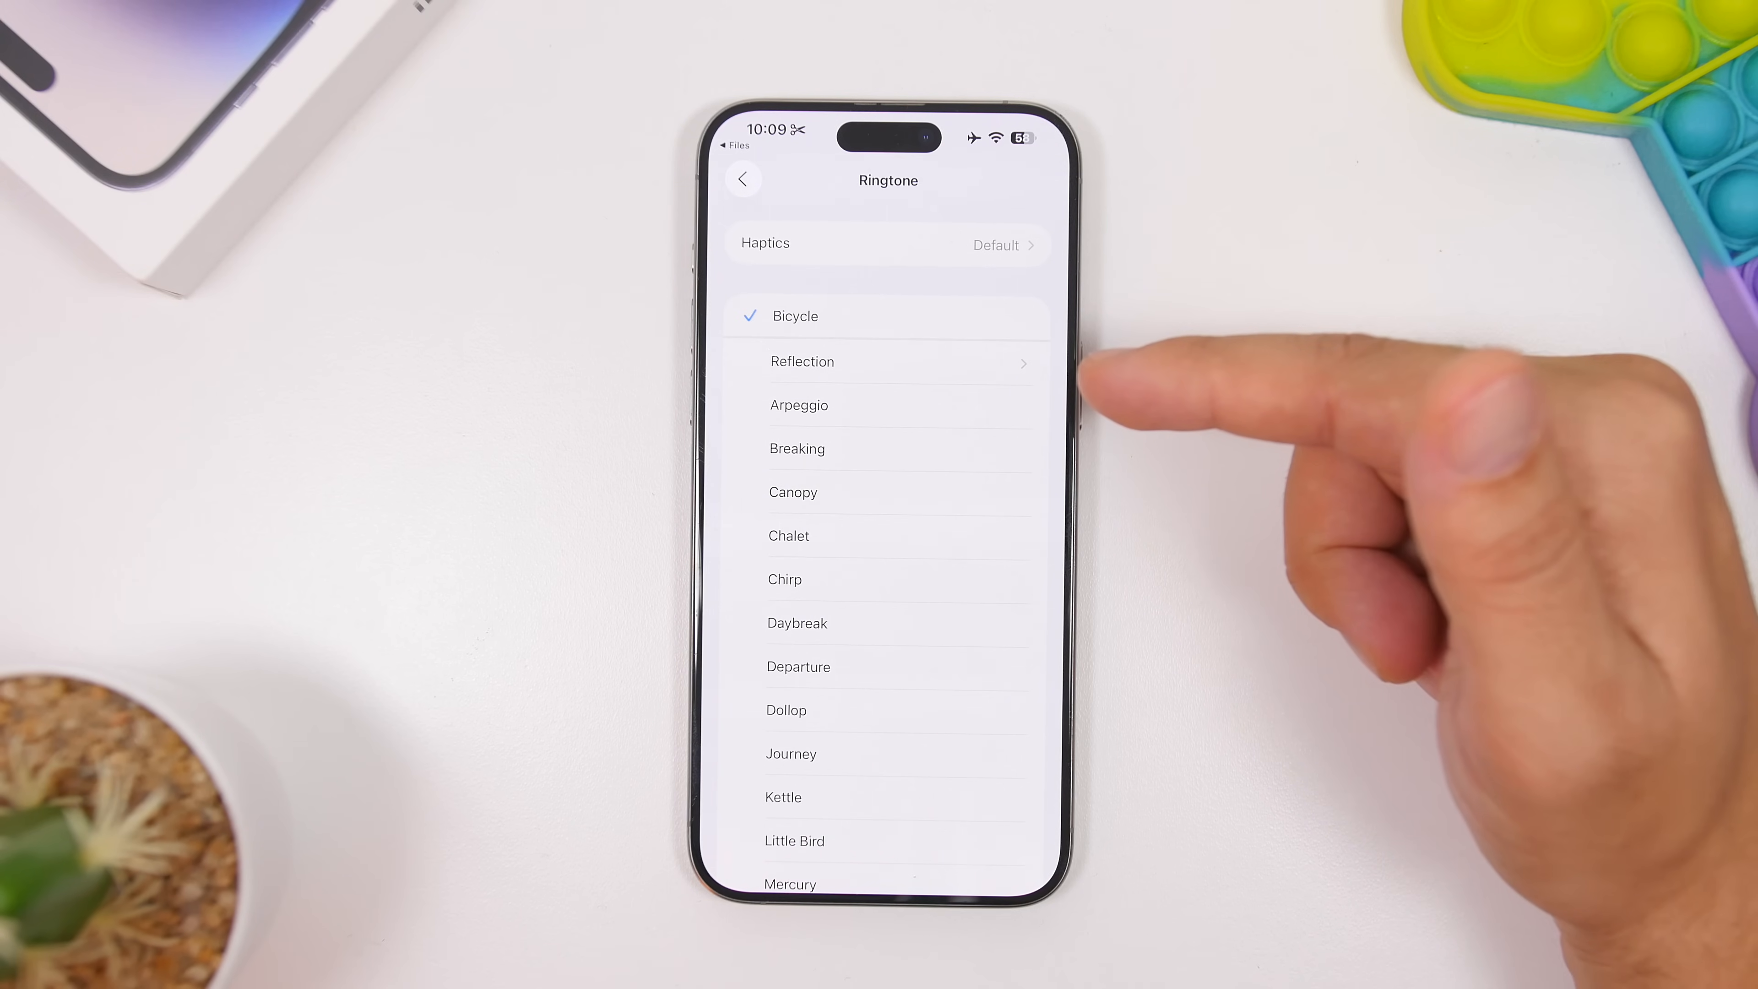
{"action": "mouse_move", "coordinate": [1121, 404]}
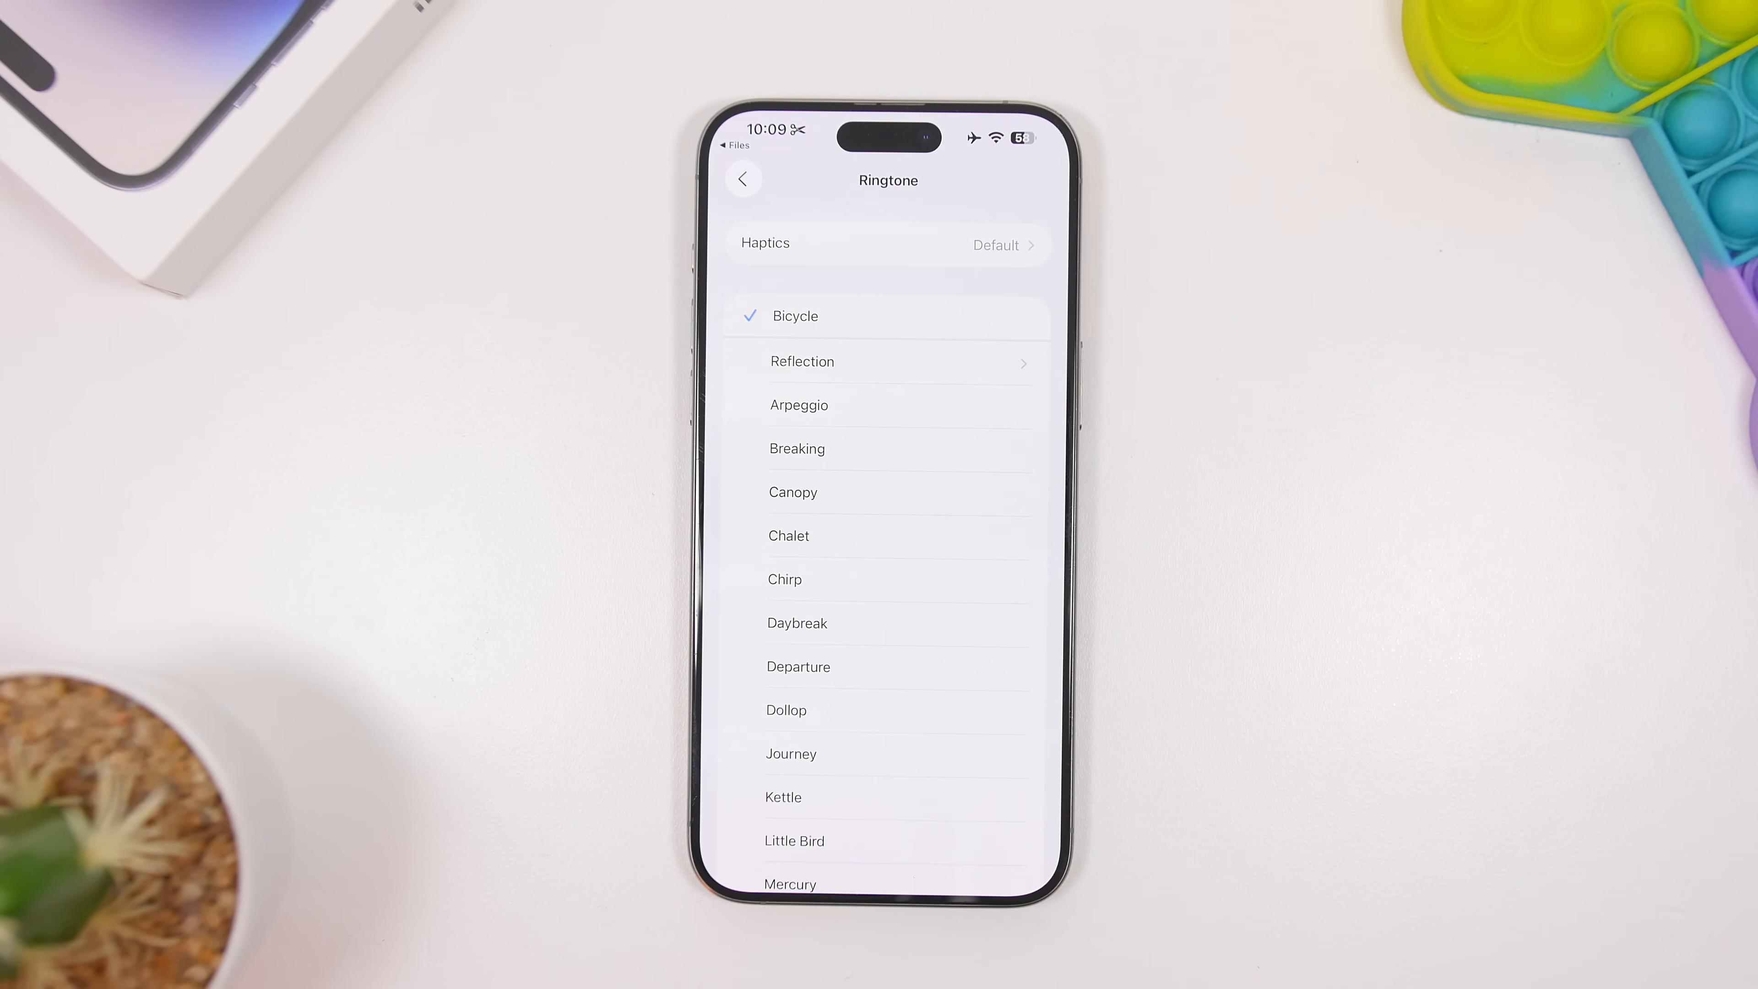